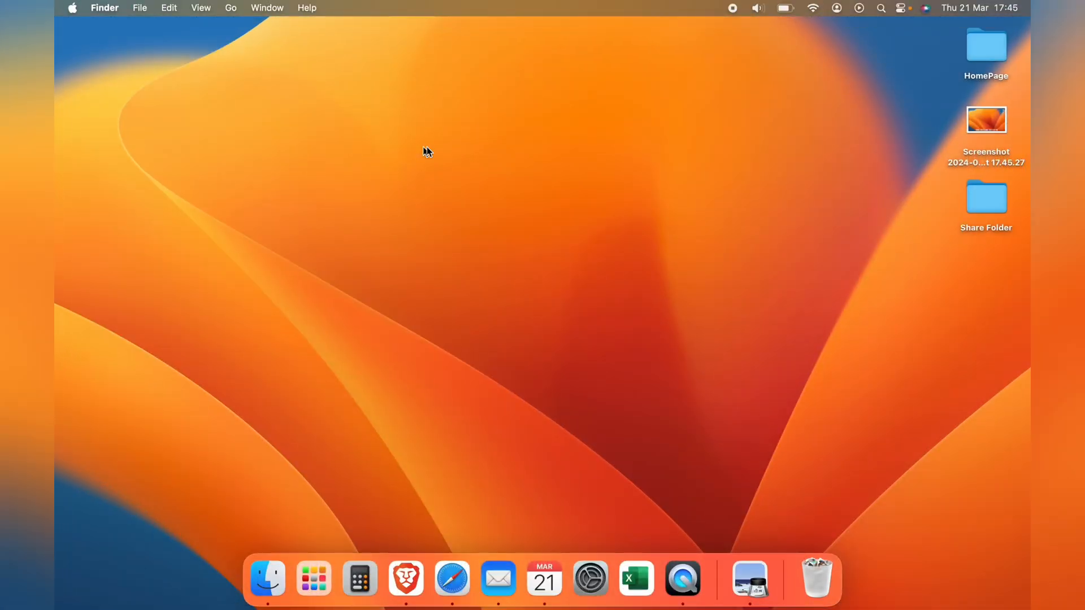
pyautogui.moveTo(659, 166)
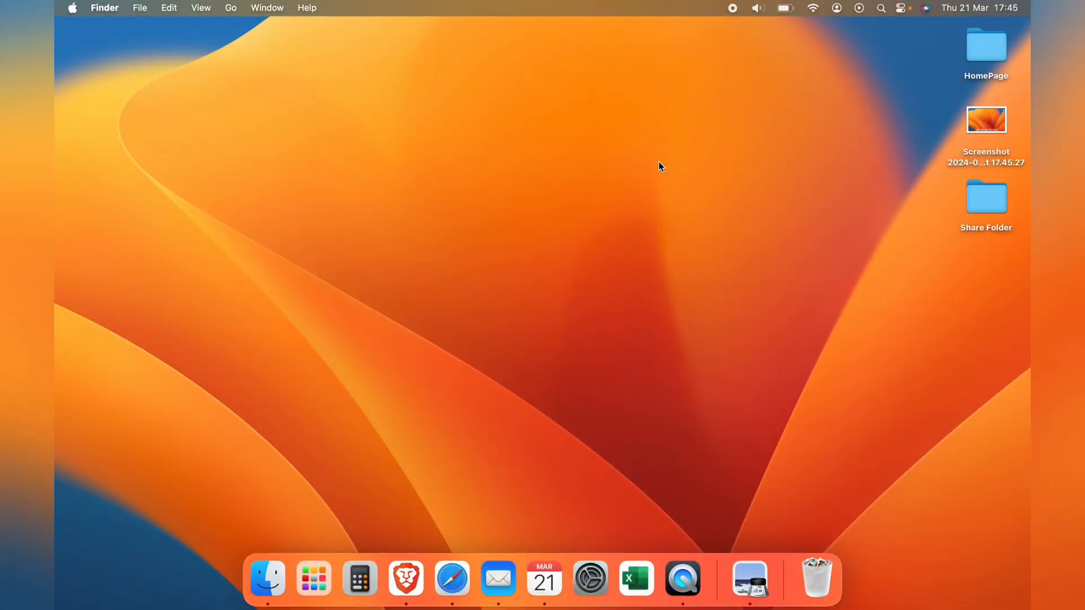
# Open the desktop screenshot in Preview and bring up its File menu
pyautogui.doubleClick(986, 120)
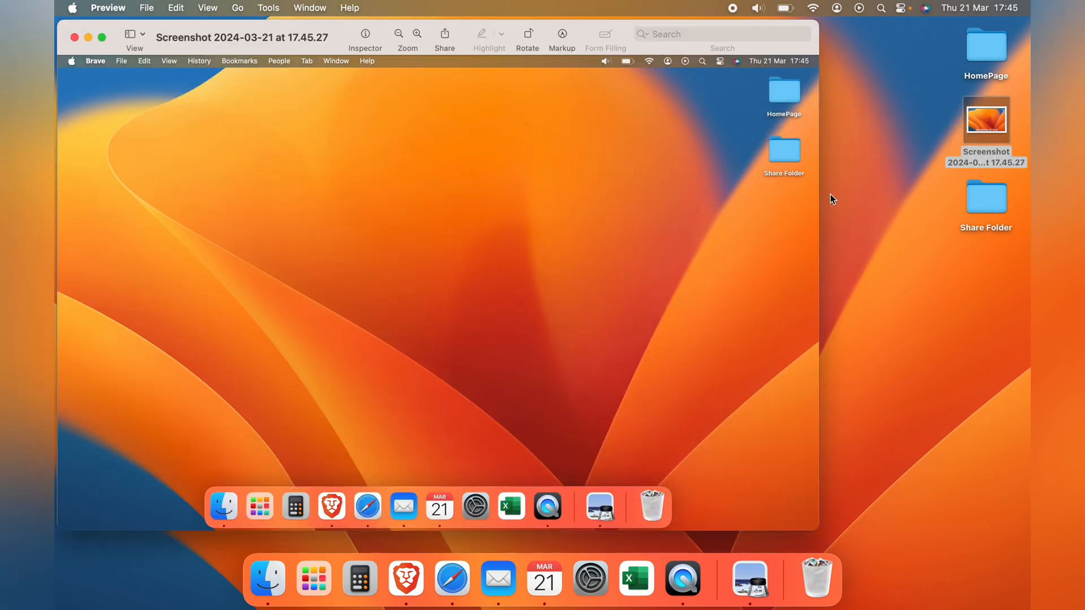
pyautogui.moveTo(555, 259)
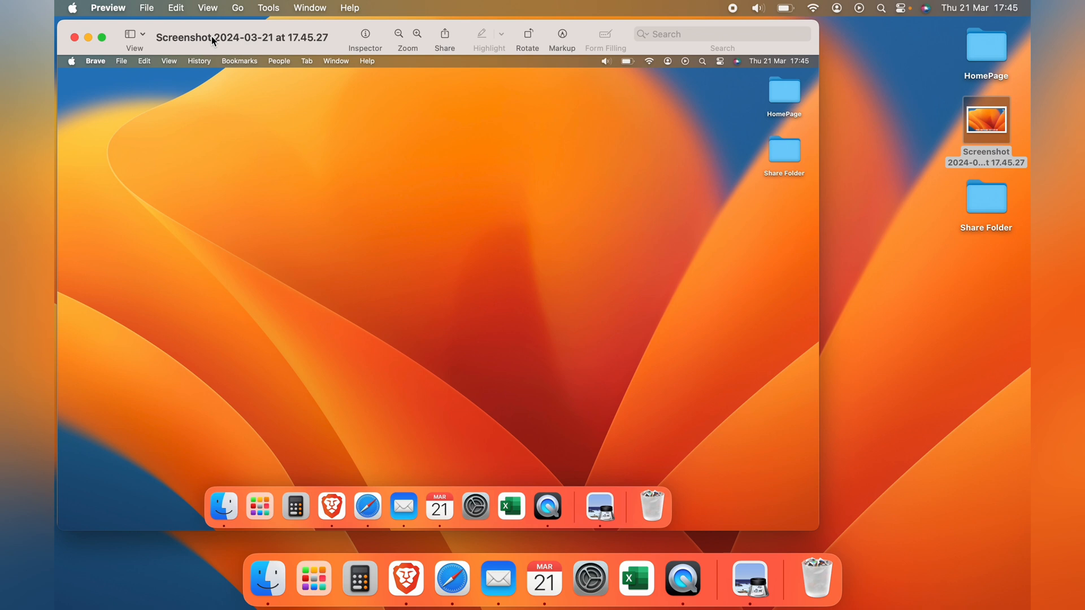
pyautogui.click(146, 7)
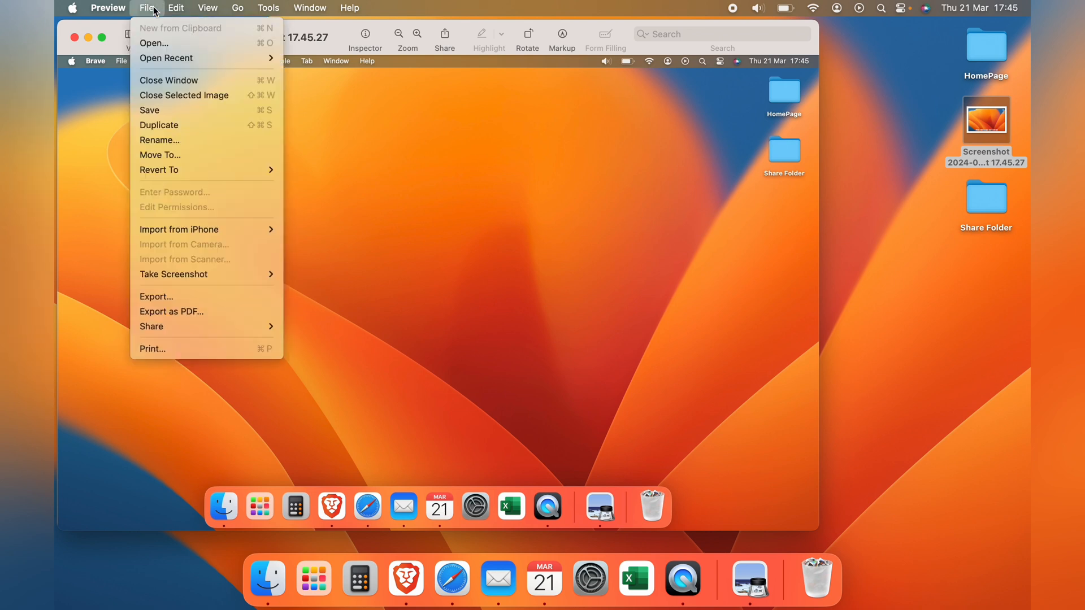
pyautogui.moveTo(179, 228)
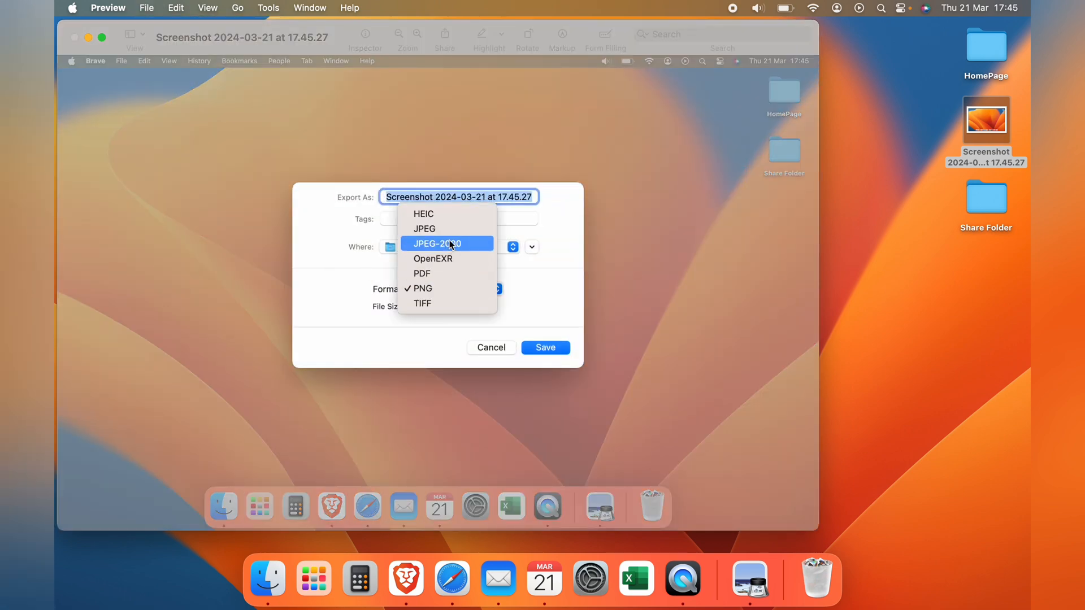
# Save the screenshot as a reduced-quality JPEG named 'New' on the Desktop
pyautogui.click(424, 228)
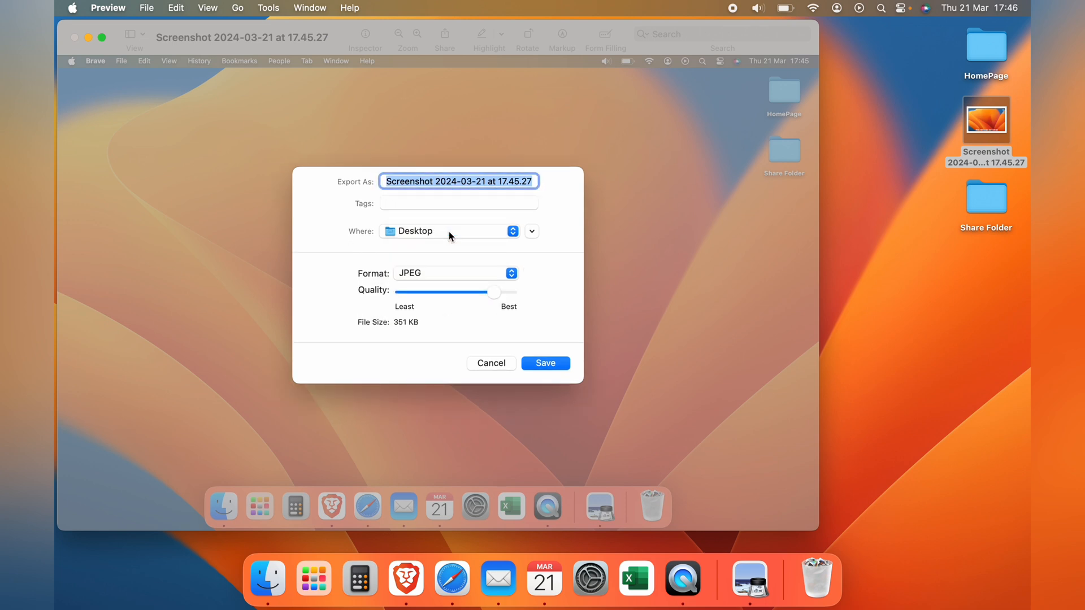
pyautogui.moveTo(503, 330)
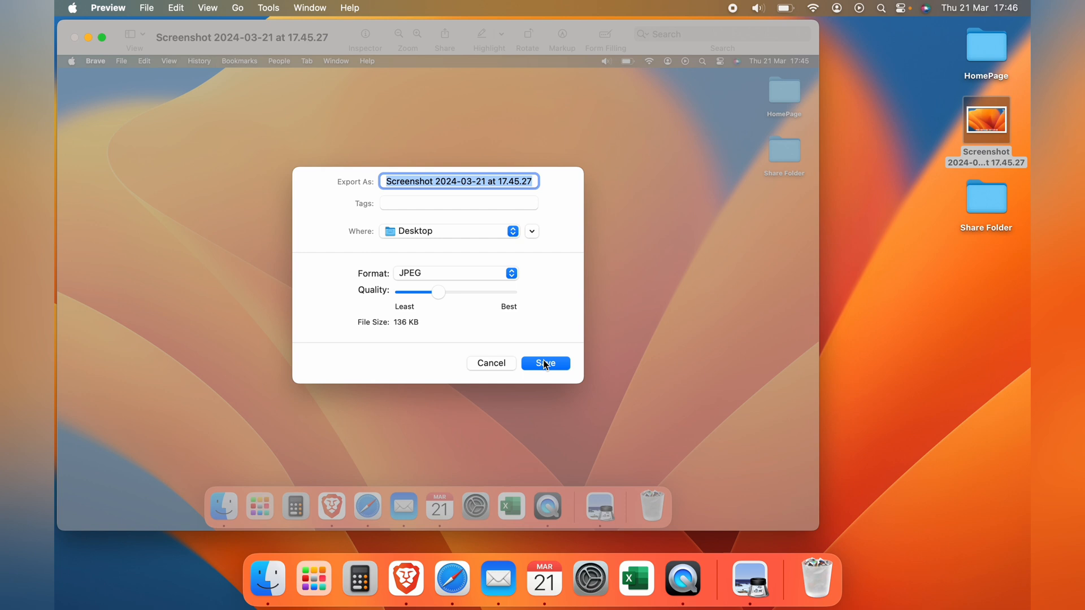
pyautogui.write('New')
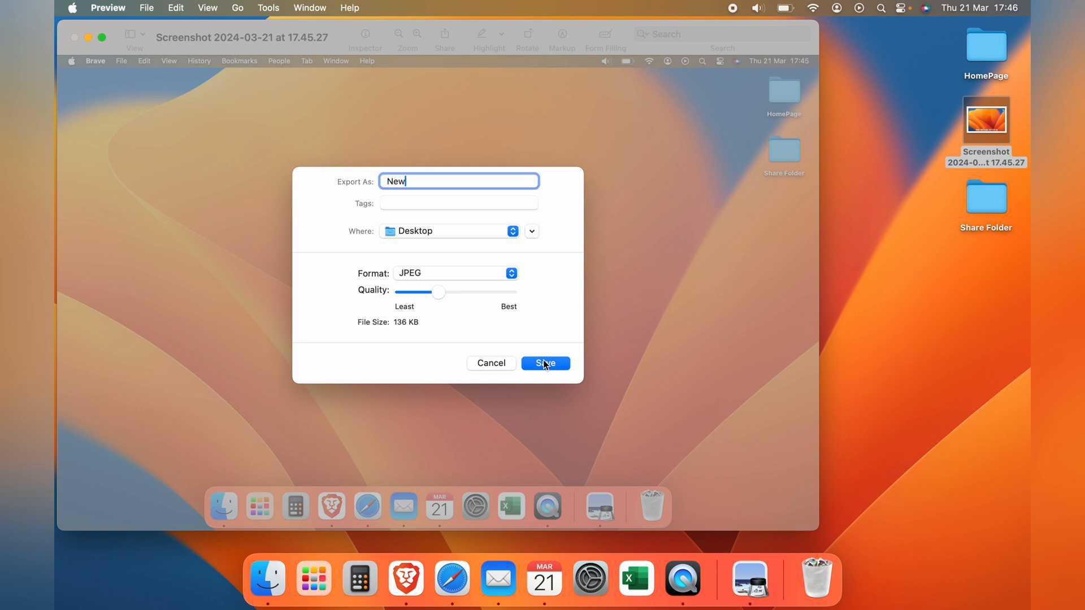
pyautogui.click(544, 364)
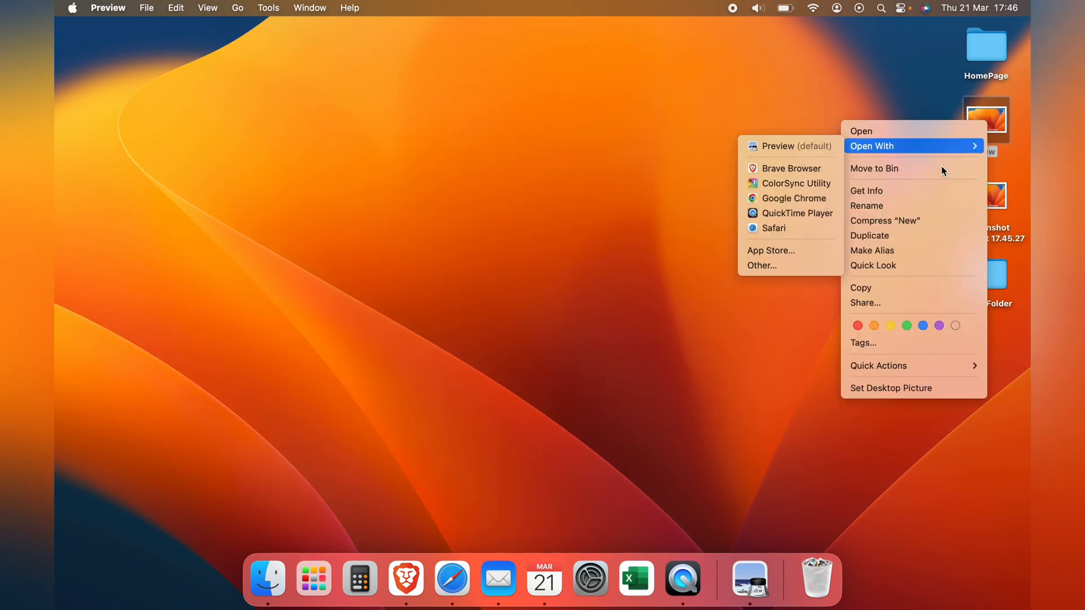
pyautogui.click(866, 191)
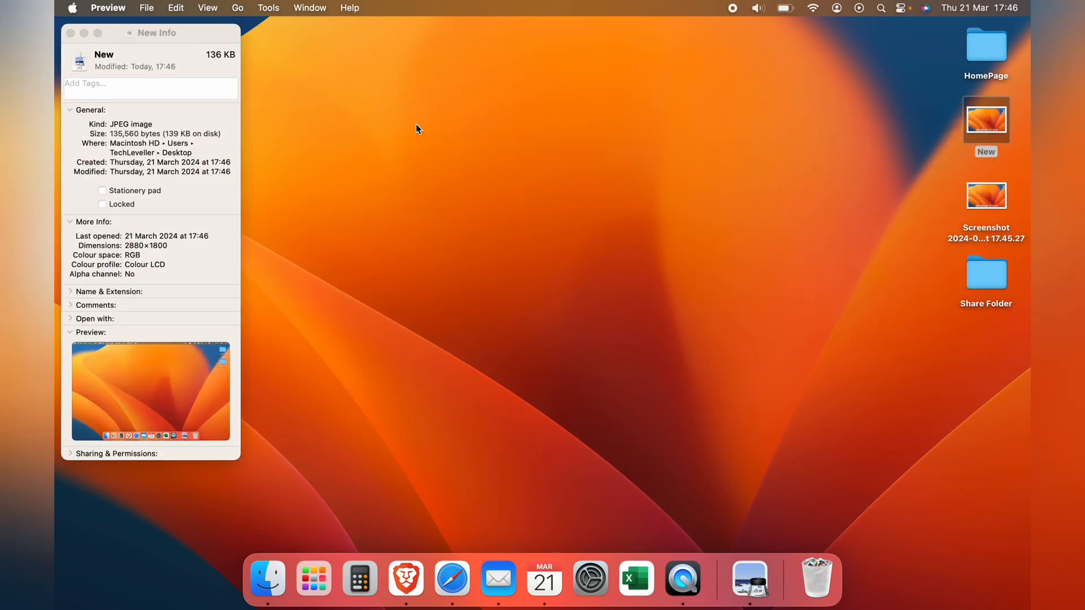
pyautogui.moveTo(81, 53)
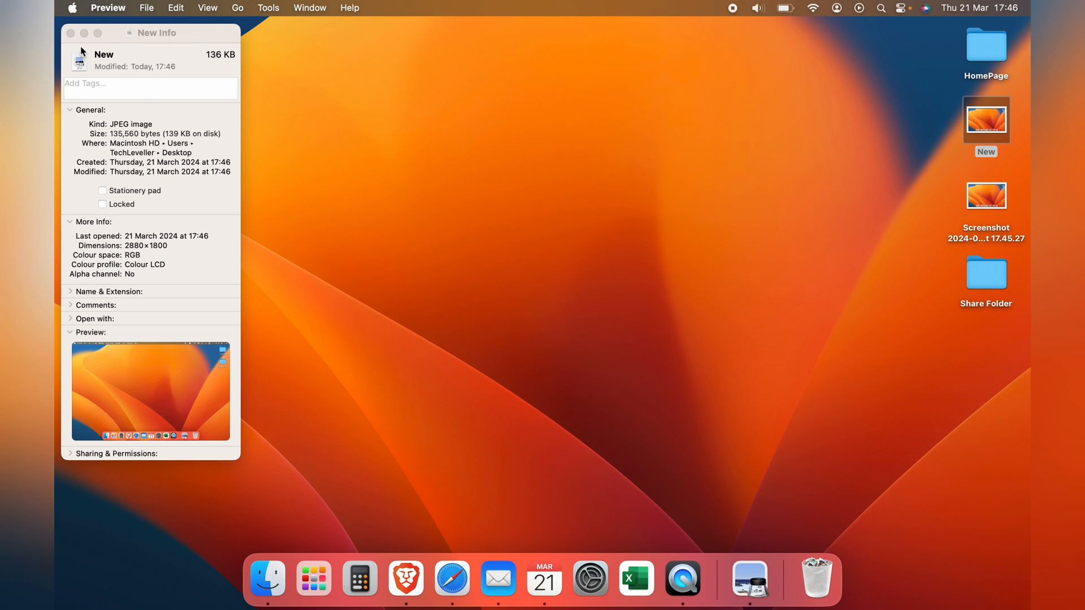
pyautogui.click(70, 33)
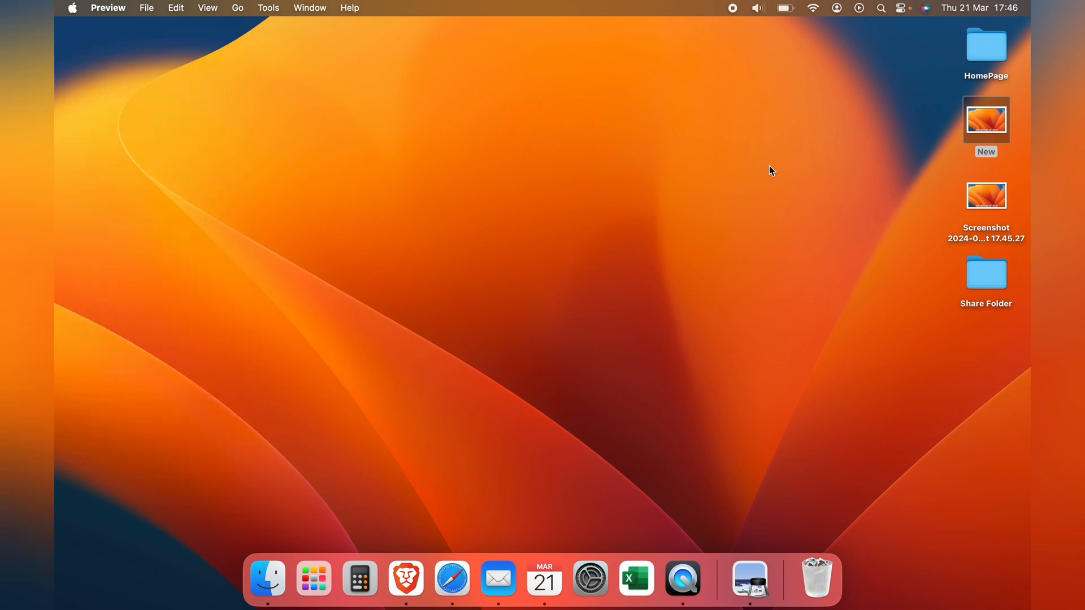
pyautogui.click(985, 196)
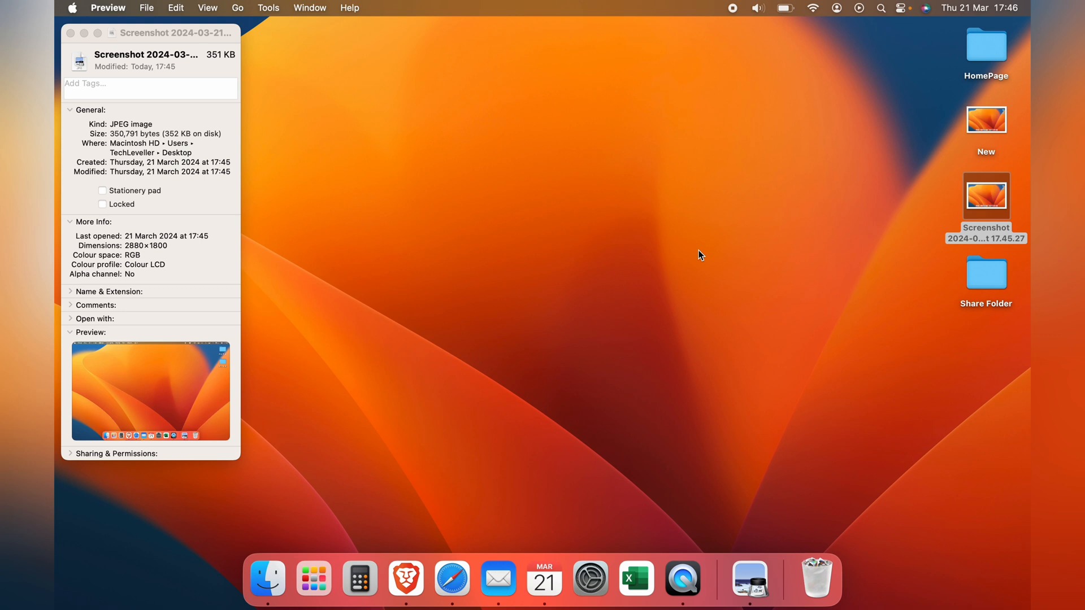
pyautogui.moveTo(196, 93)
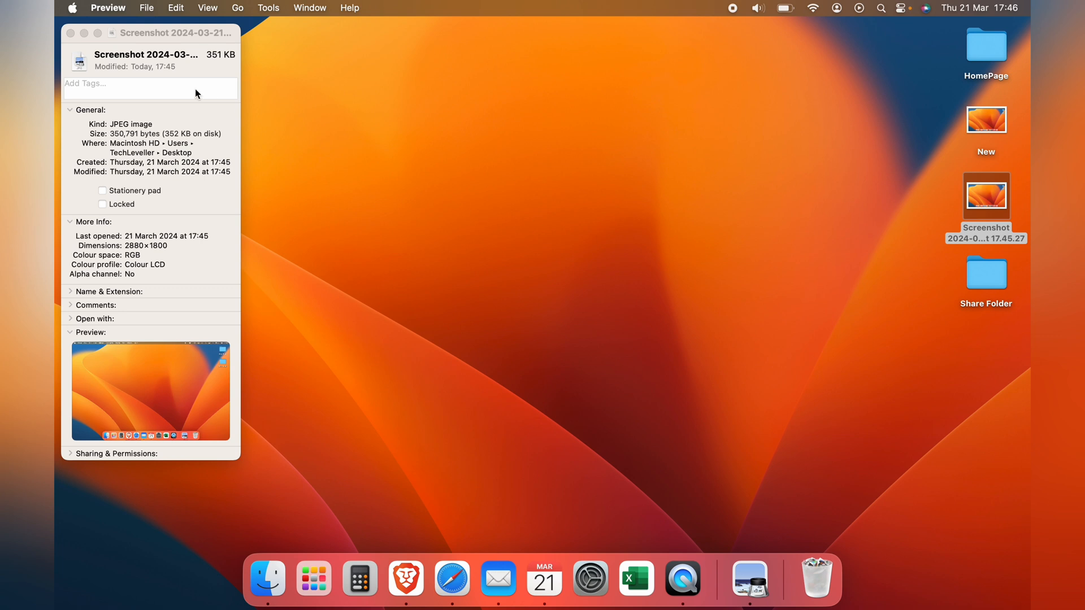
pyautogui.click(70, 32)
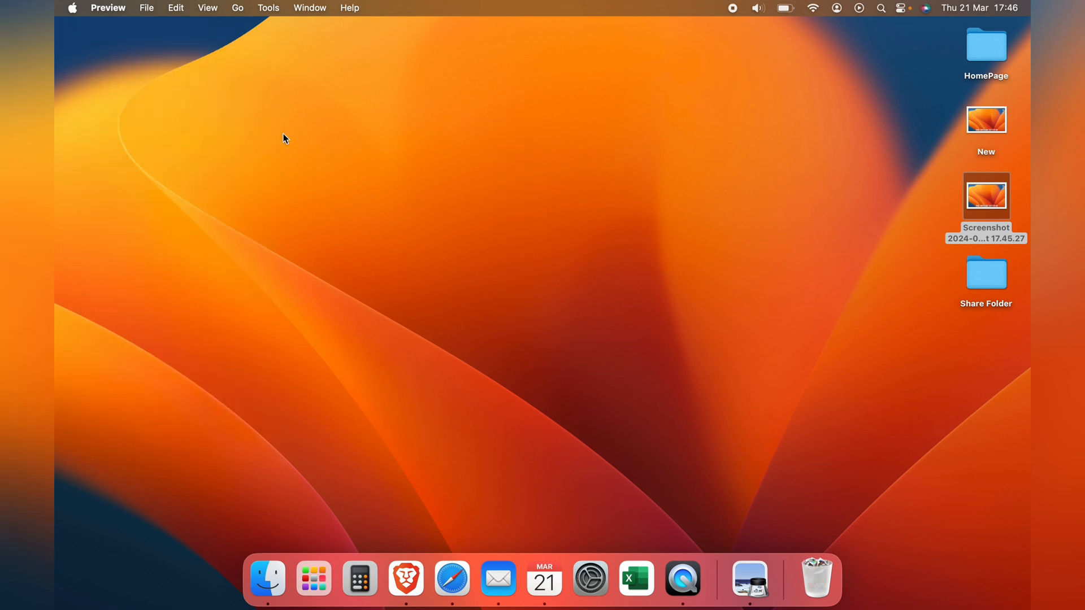
pyautogui.moveTo(792, 120)
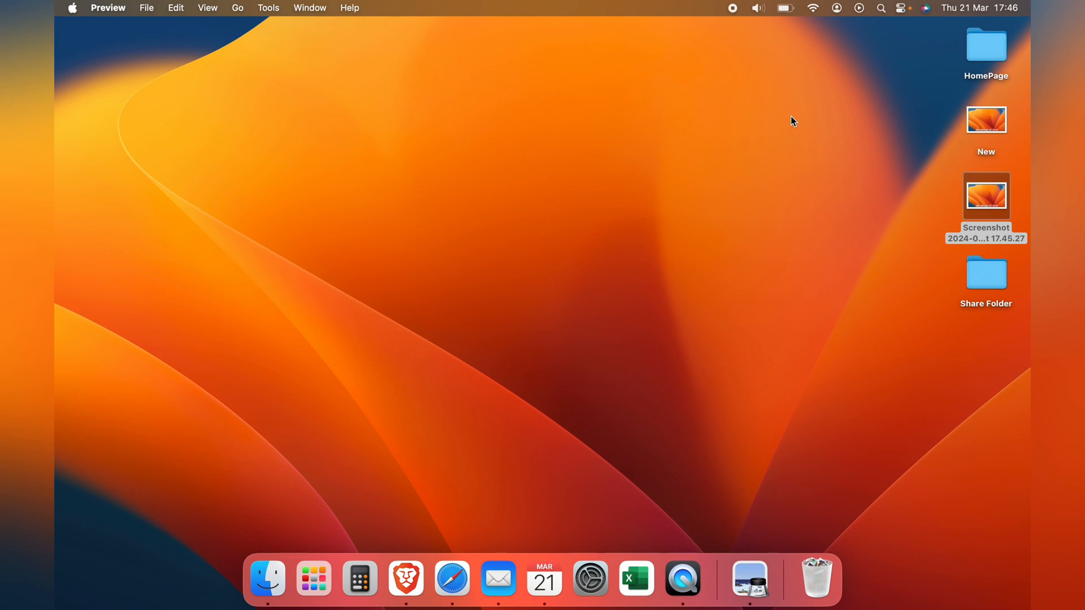
pyautogui.moveTo(791, 115)
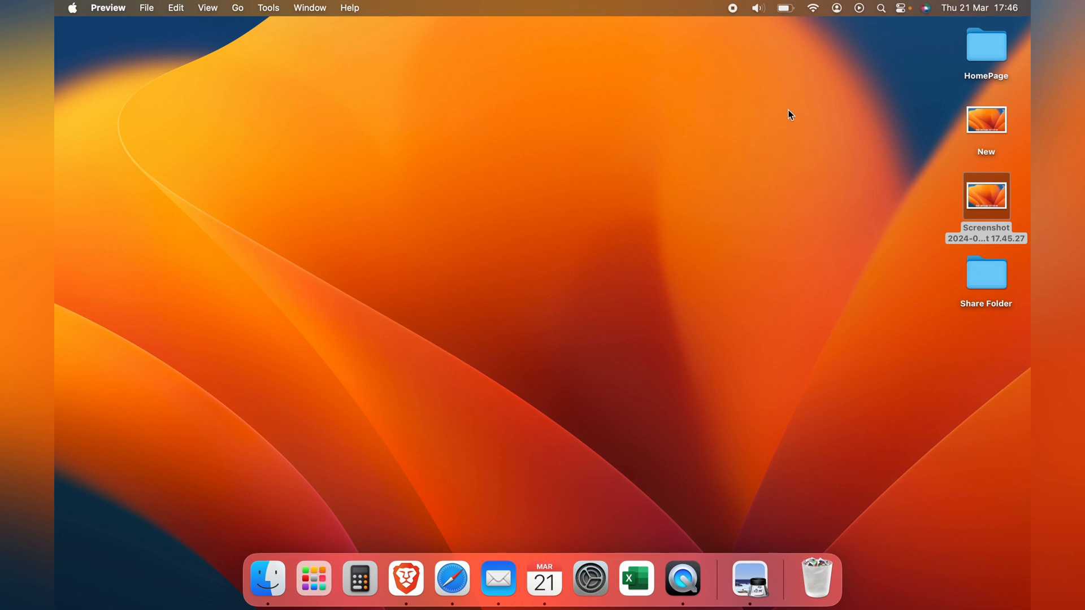